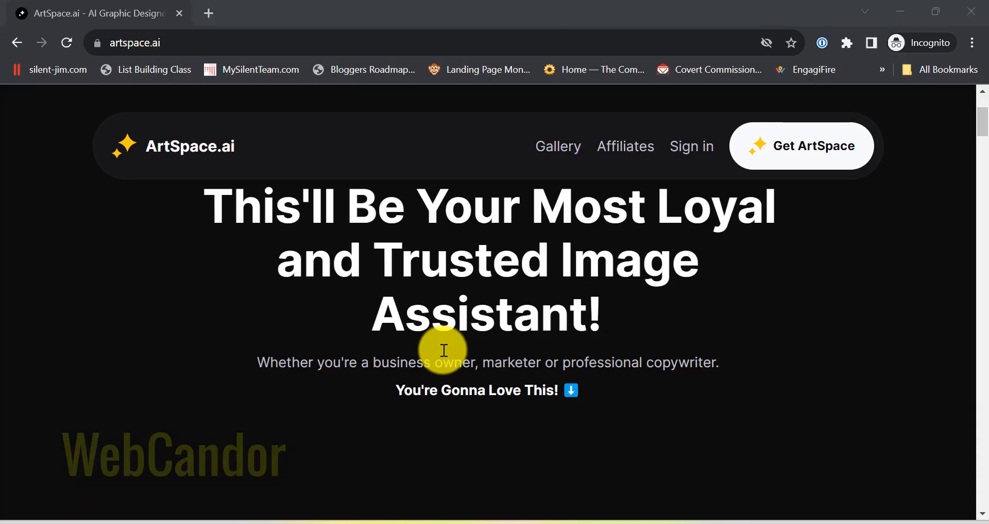
- Scroll down the ArtSpace.ai page to the canvas and its Generate controls
scroll(down, 3)
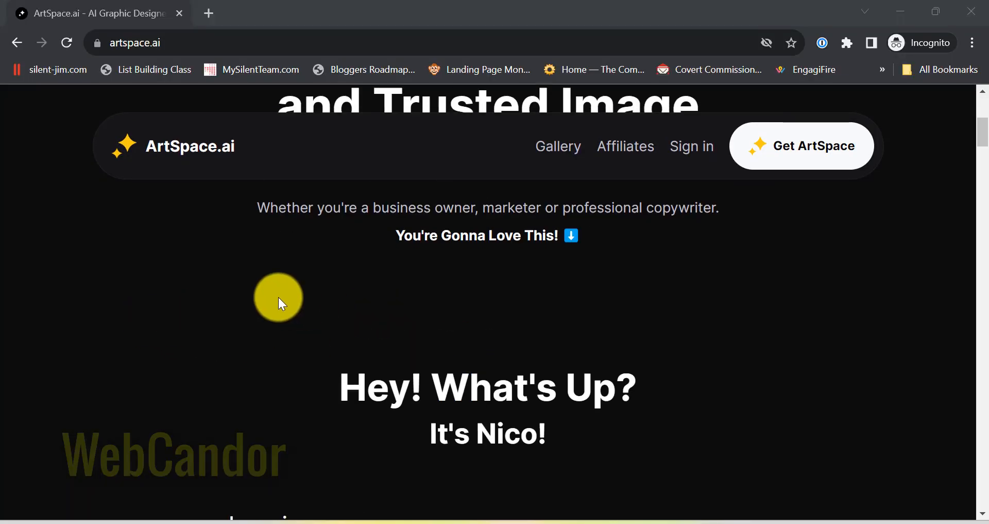
scroll(down, 3)
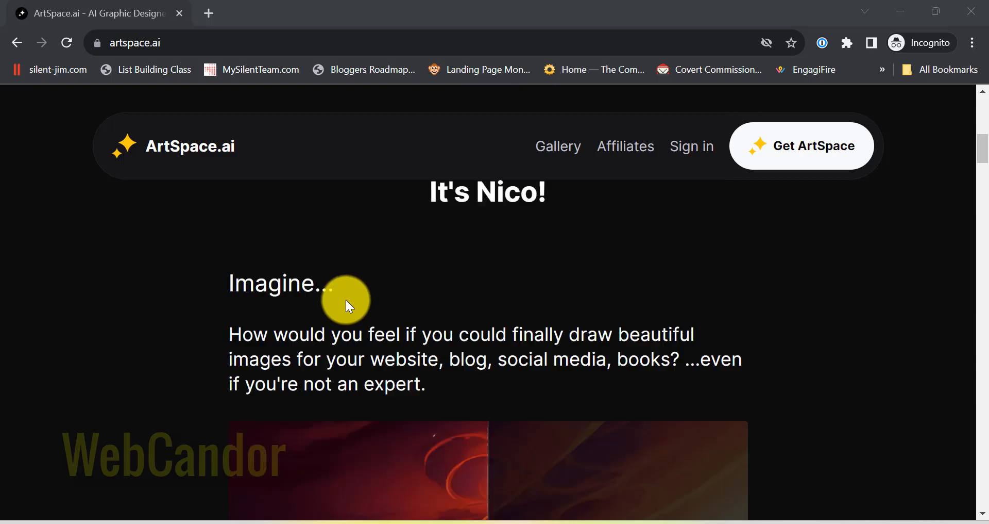
scroll(down, 3)
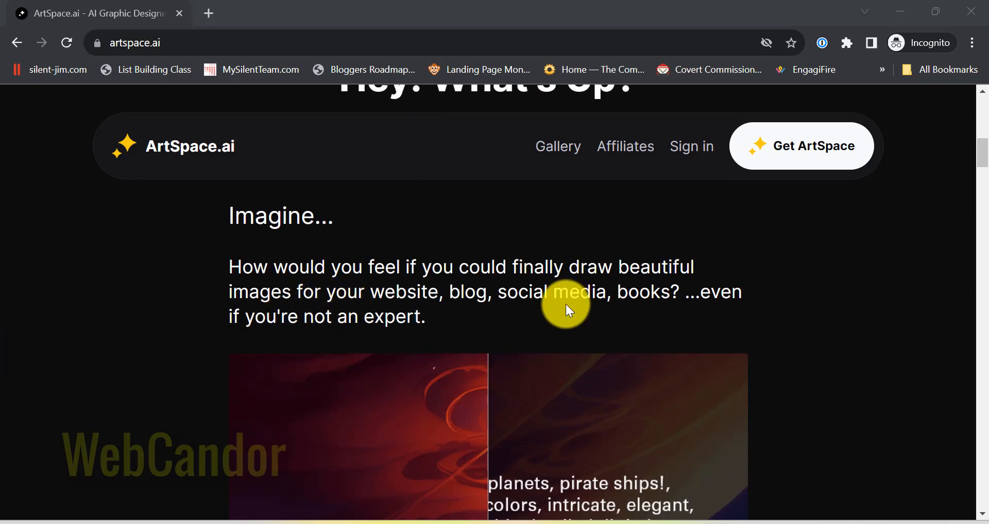
scroll(down, 3)
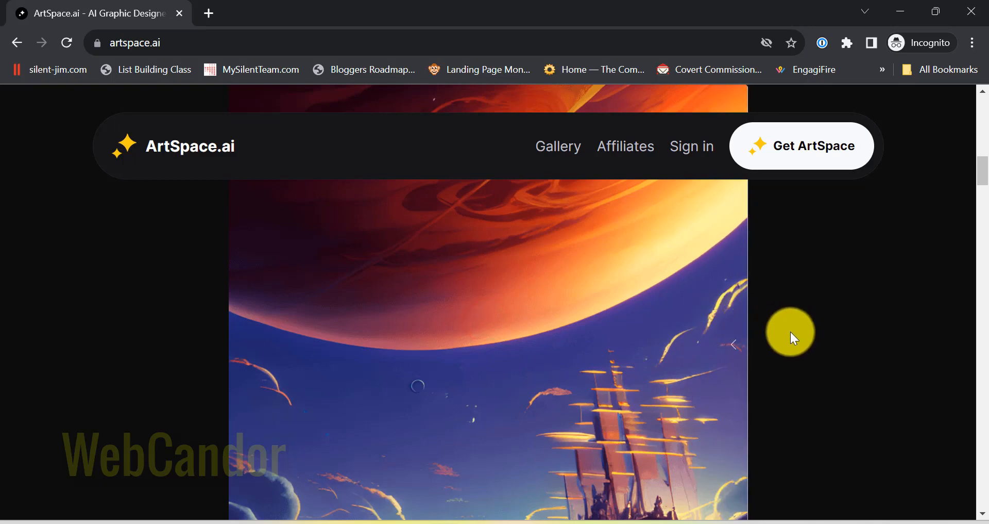
scroll(down, 3)
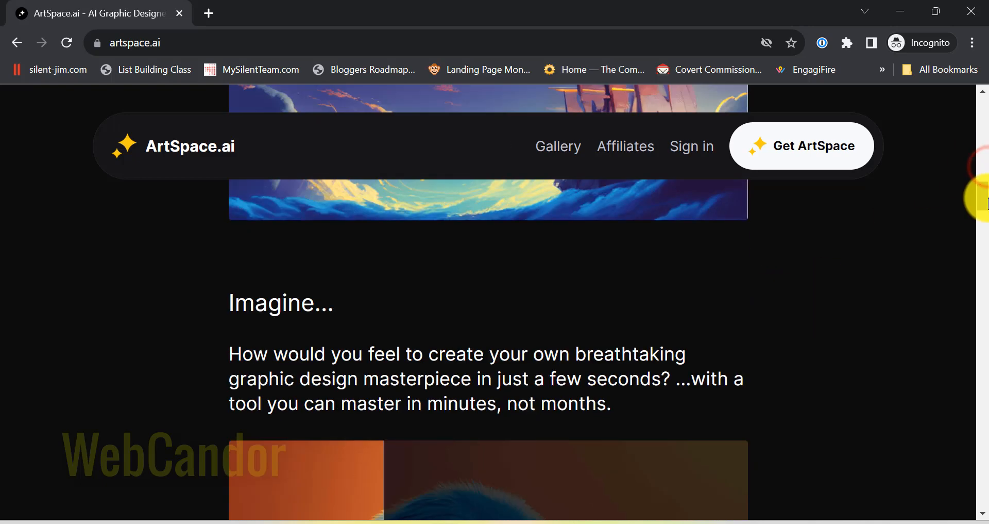
scroll(down, 3)
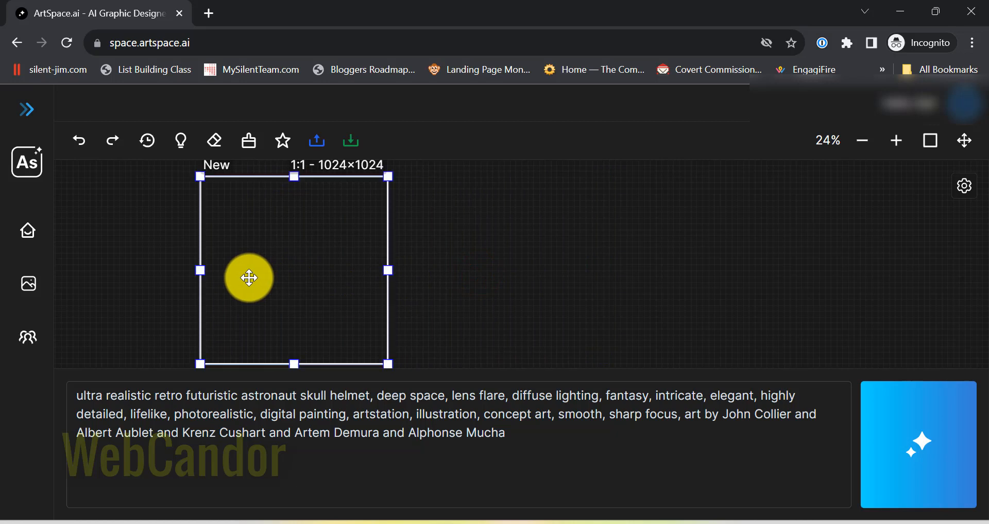
click(931, 455)
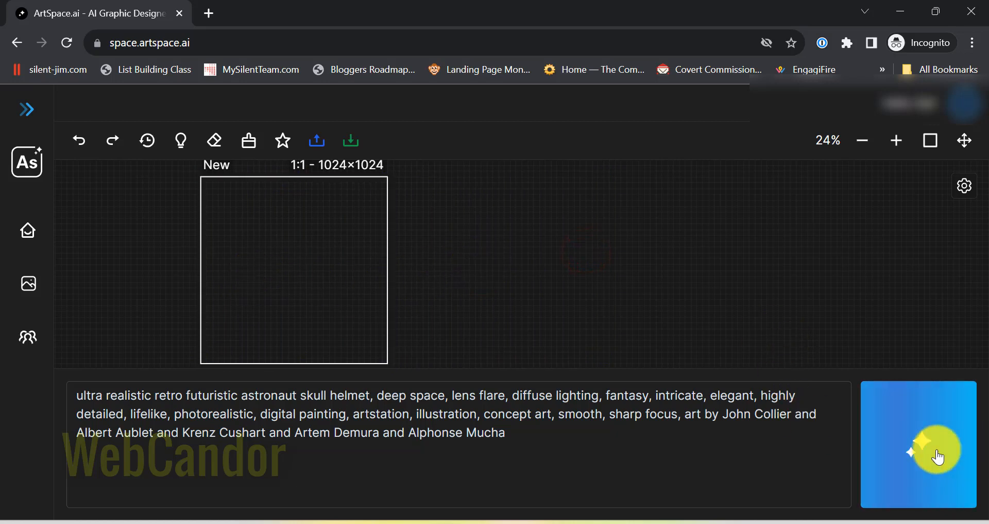
click(938, 453)
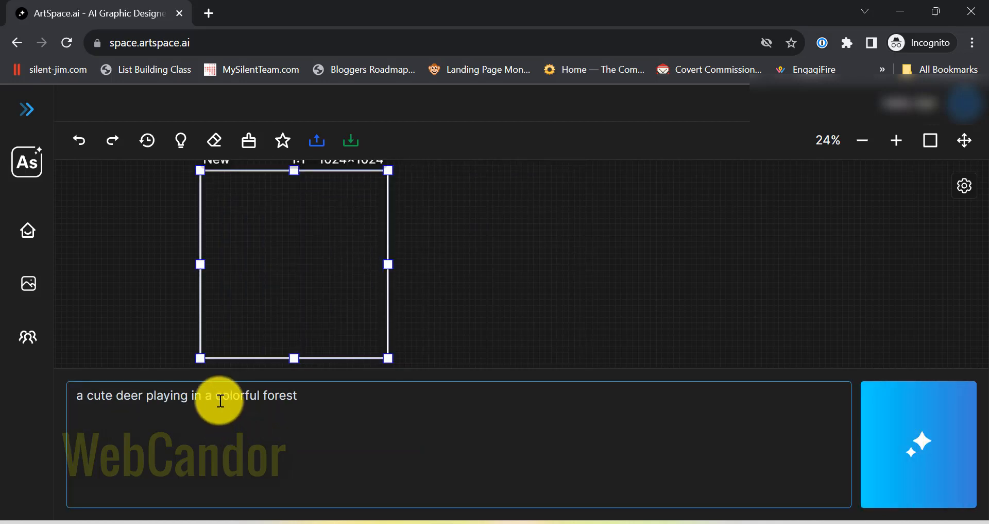
- Generate the colorful forest deer and cute kid images, then show the clear-canvas options
click(919, 445)
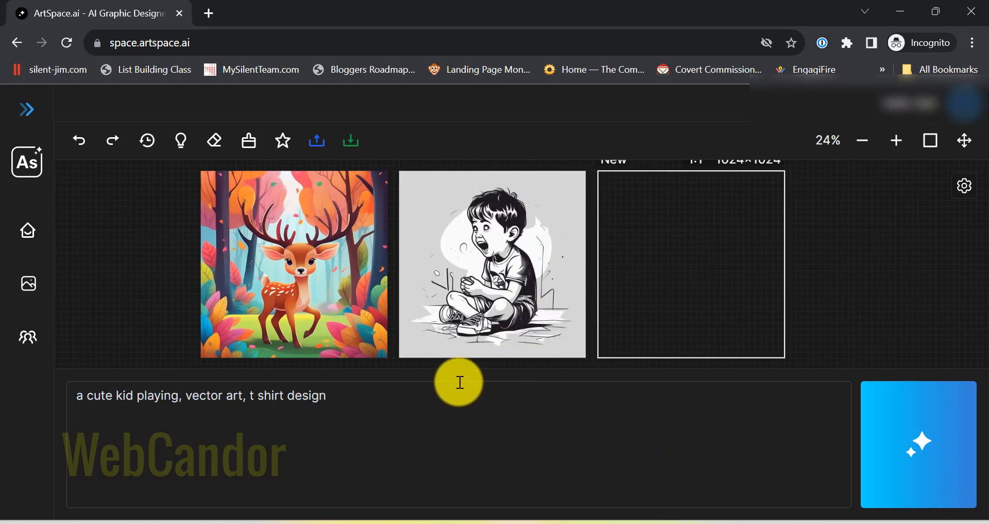
click(918, 449)
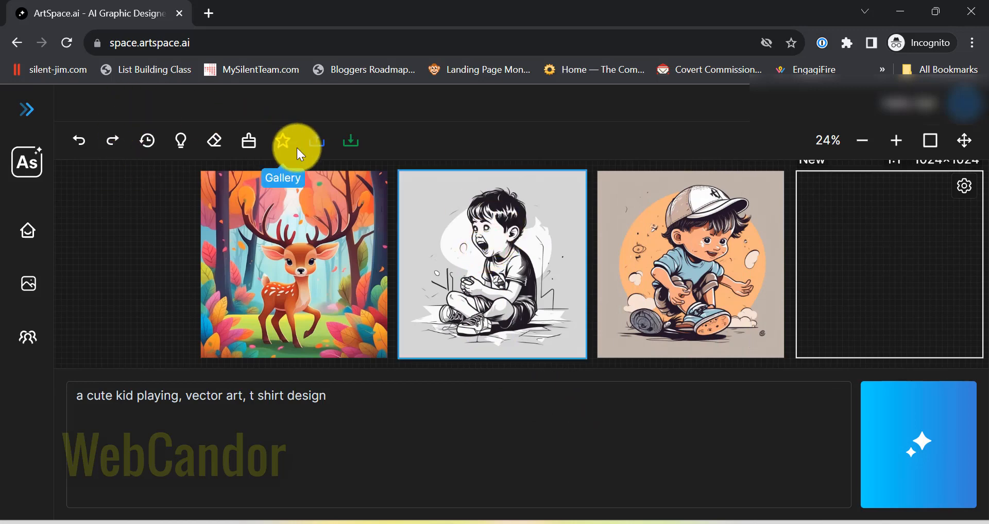
click(249, 140)
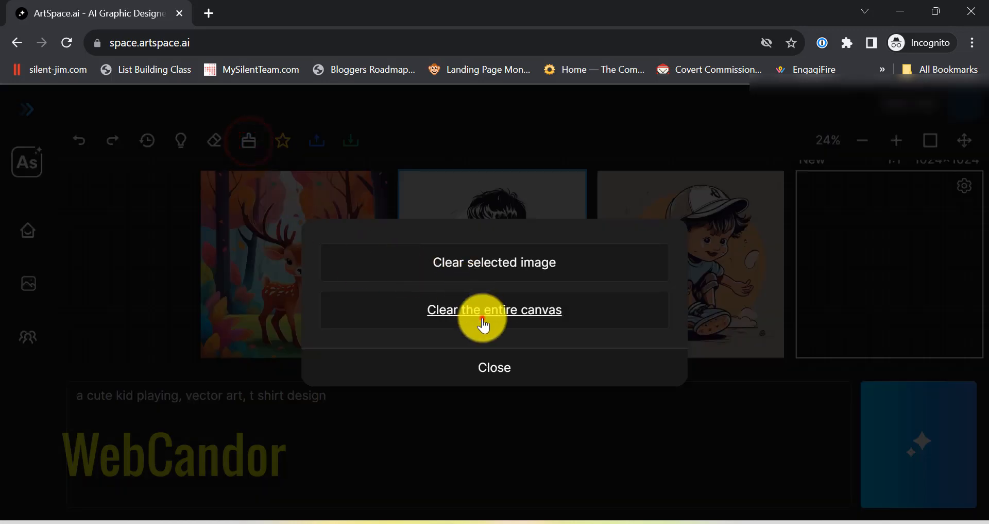
- Clear the entire canvas, then generate comic-style girl-in-park images, the last one colorful
click(494, 309)
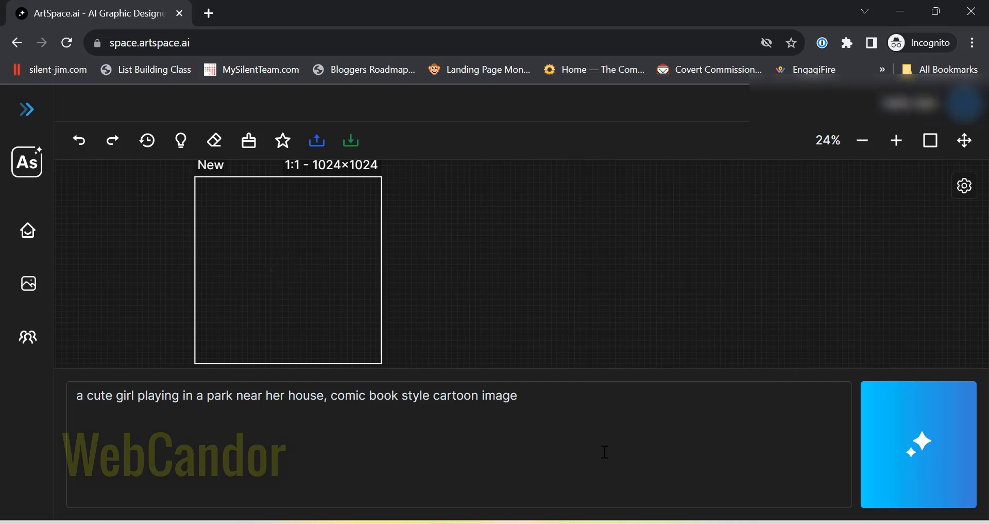
mouse_move(594, 475)
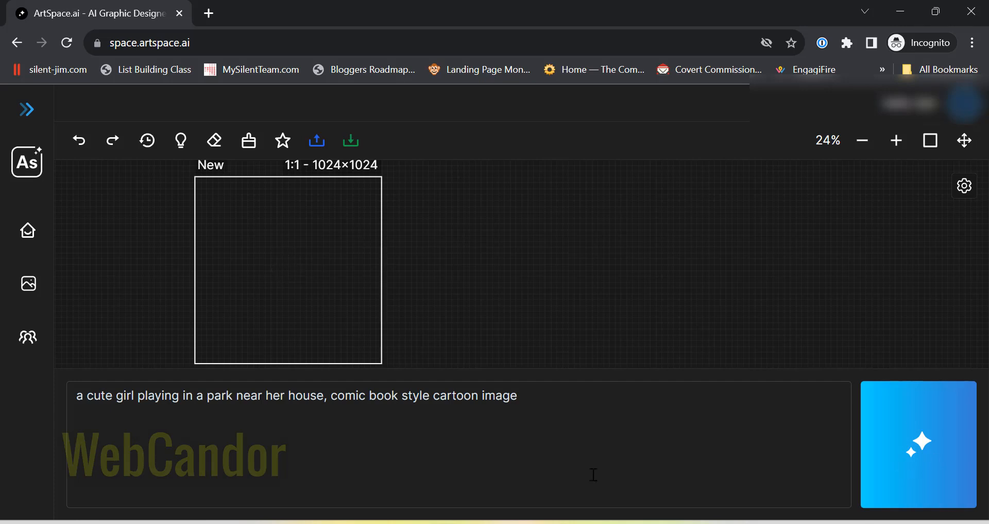
click(918, 445)
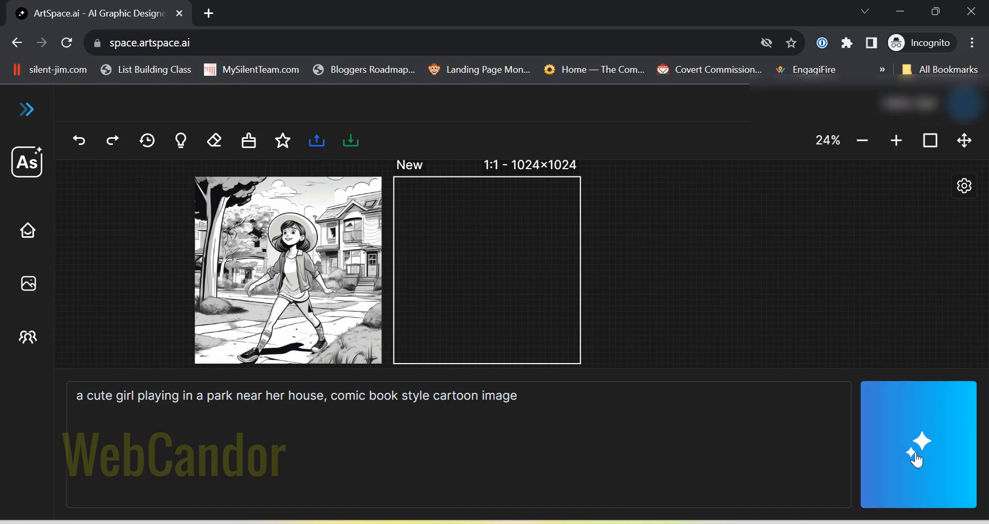
click(919, 451)
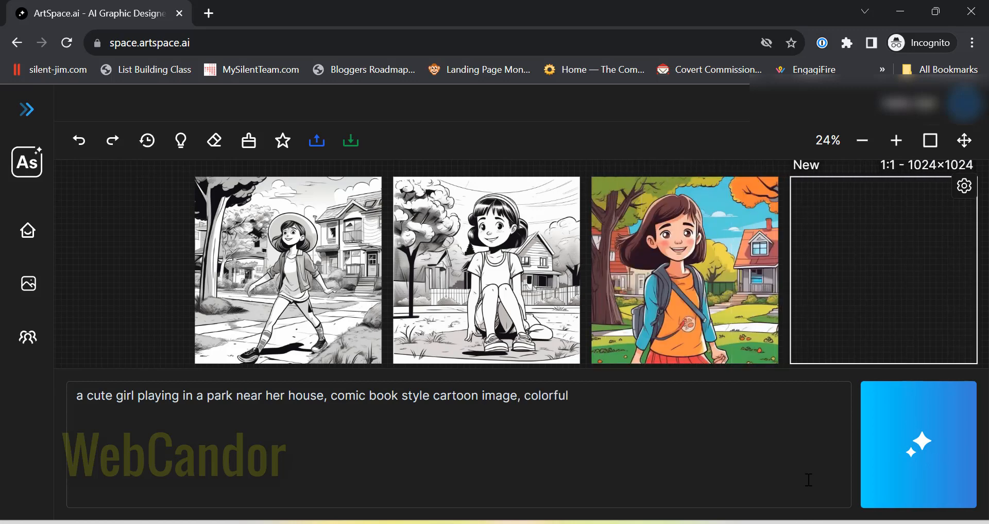
mouse_move(249, 140)
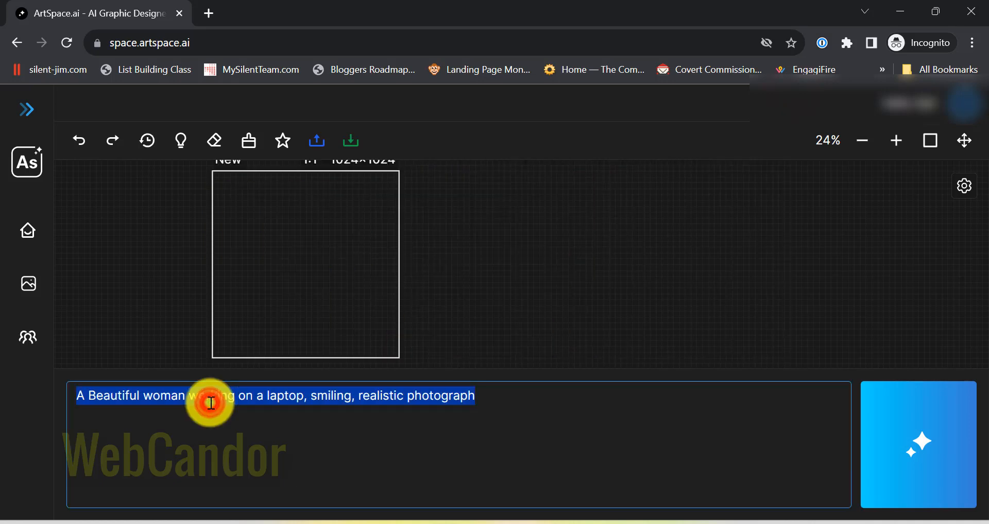
- Enter the 'Retro futuristic glamorous Hollywood starlets from the 1950's' prompt and widen the art box
text(Retro futuristic glamorous Hollywood starlets from the 1950's)
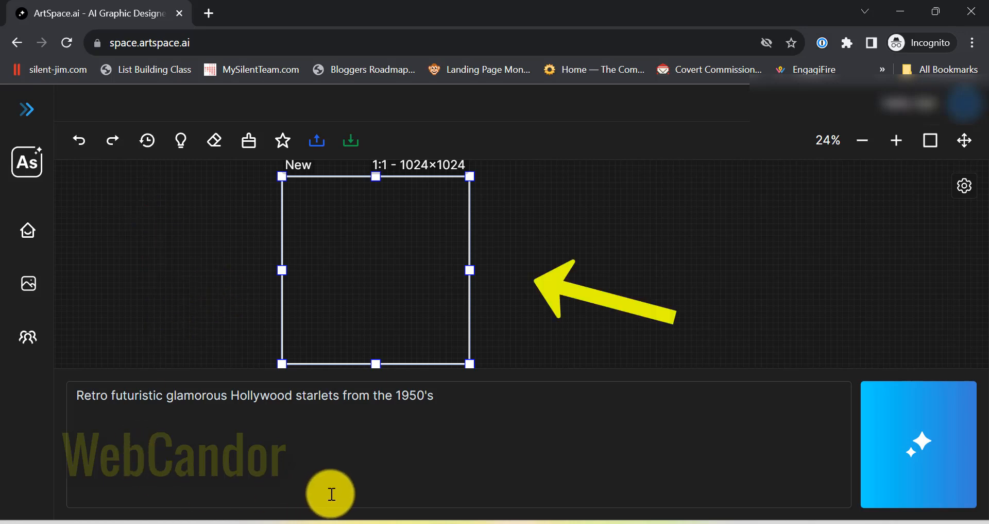
drag(331, 494, 436, 278)
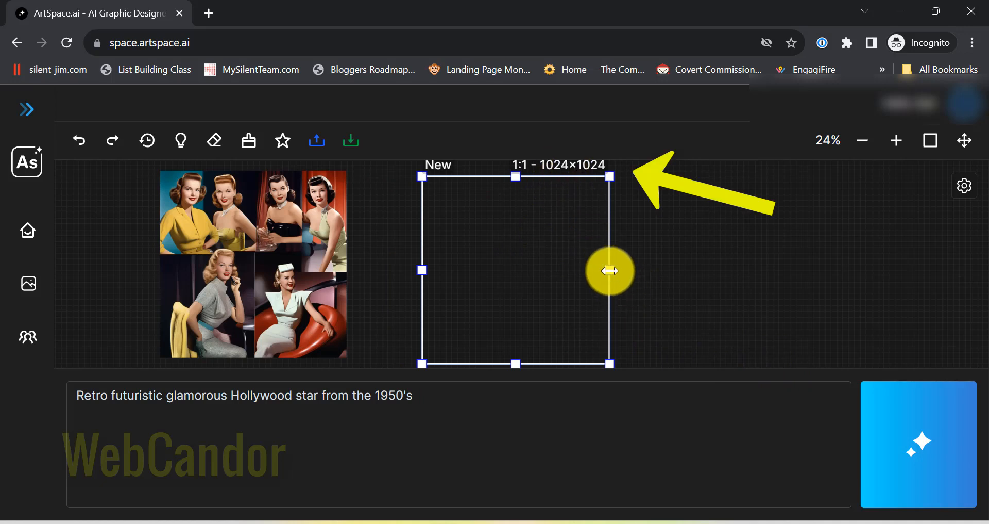
drag(610, 270, 631, 268)
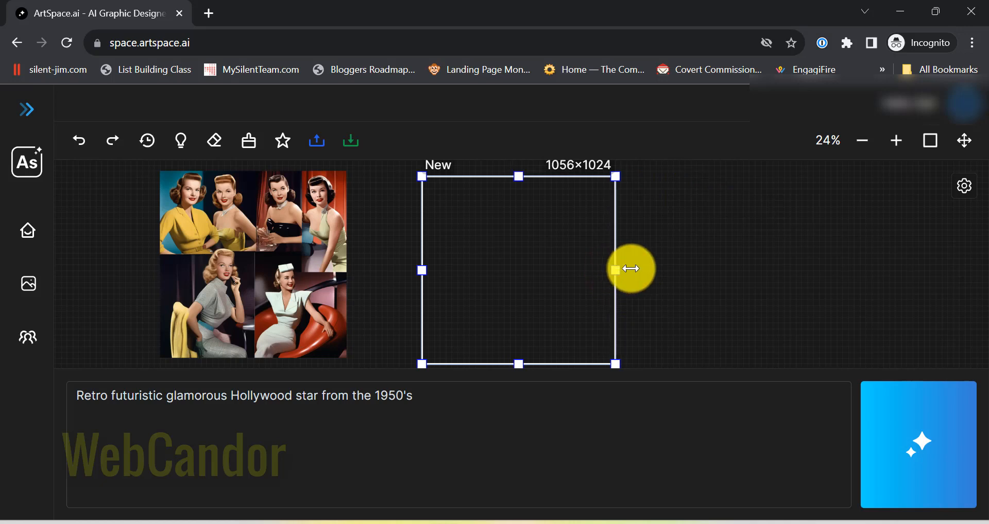
drag(631, 268, 668, 268)
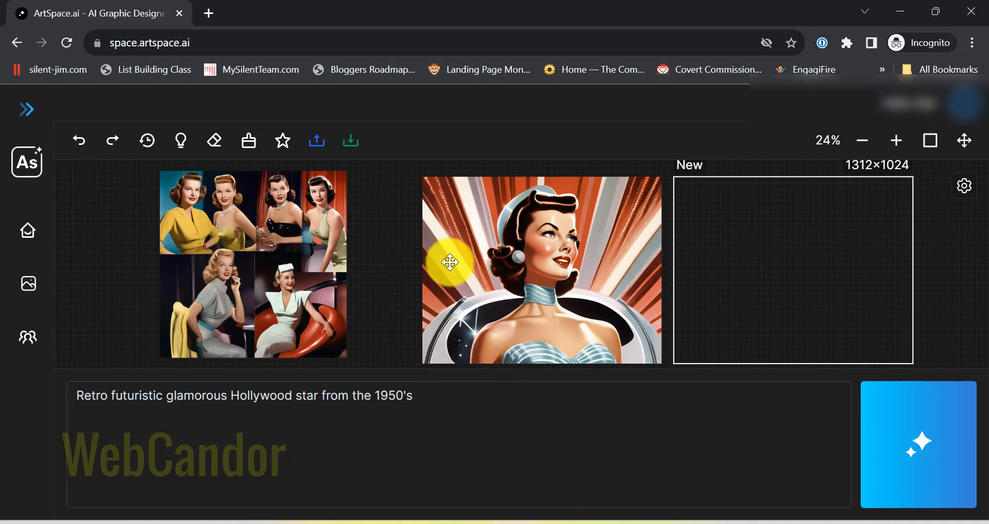
- Clear the entire canvas and outpaint the beach sunset image beyond its edge
click(249, 140)
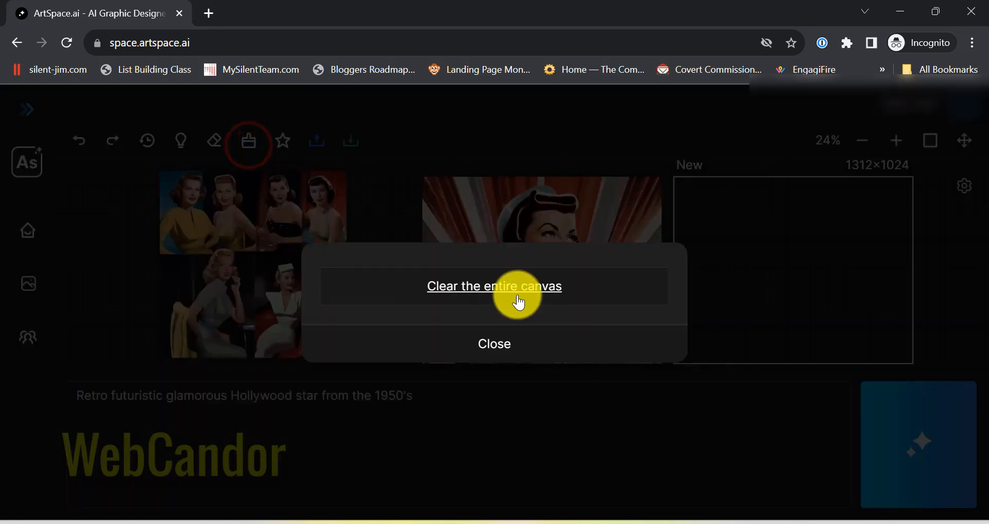
click(494, 286)
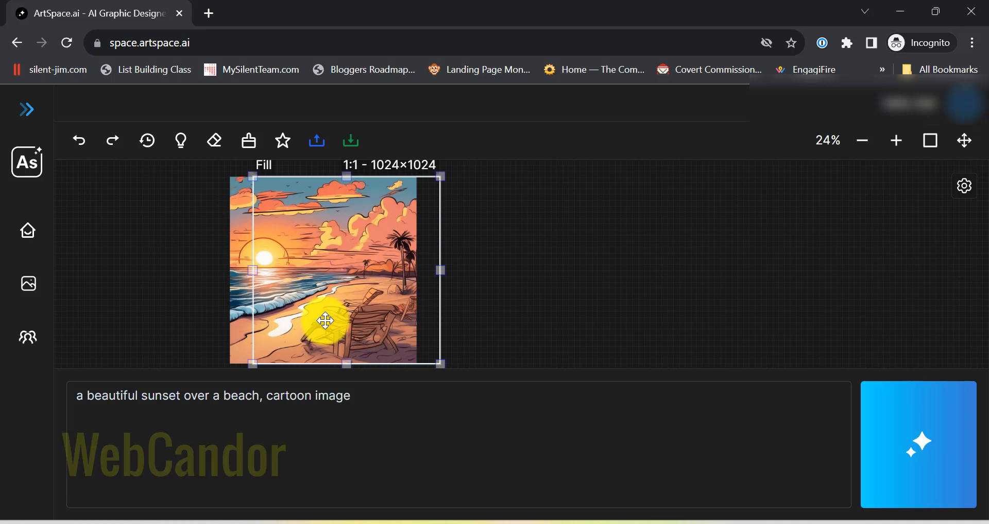
click(910, 448)
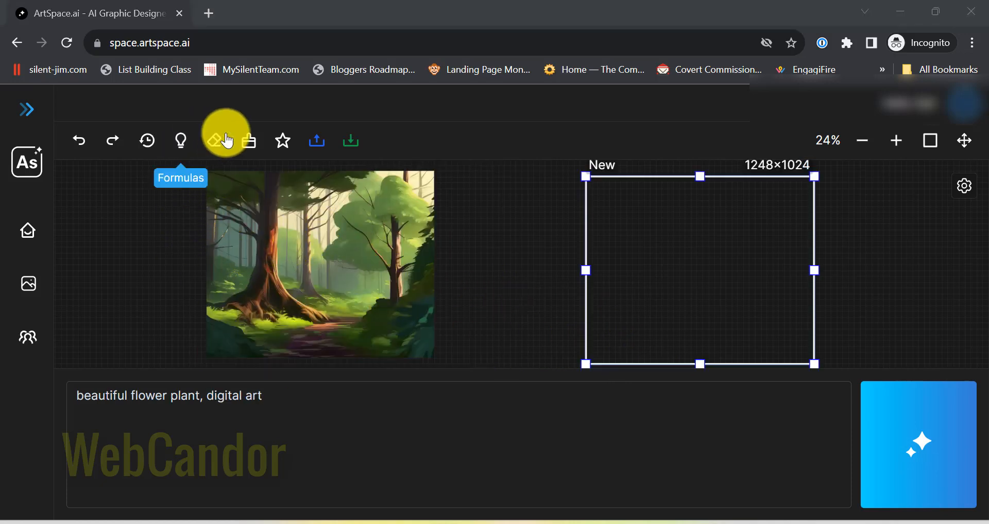
mouse_move(216, 144)
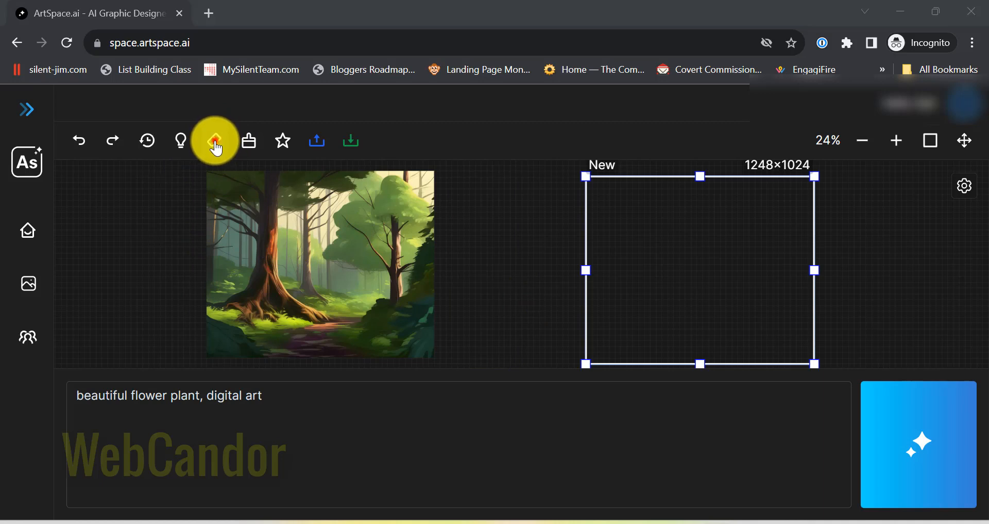
- Erase a forest patch, fit the Fill box over it, and generate a flower plant twice
click(214, 140)
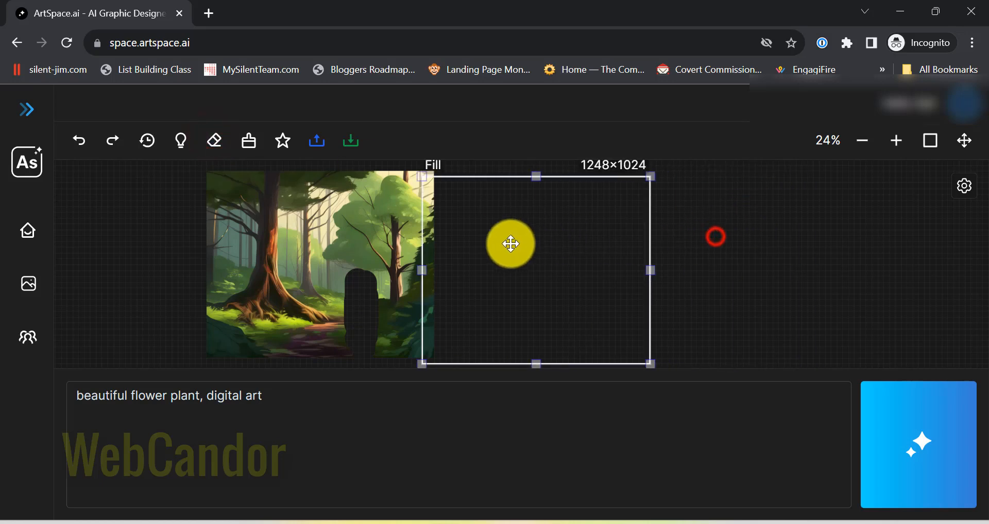
drag(511, 244, 524, 261)
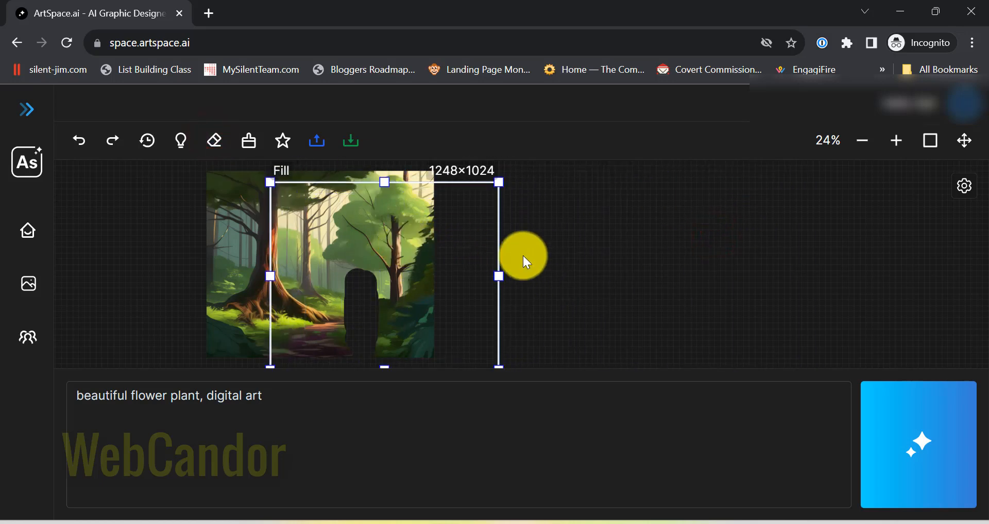
drag(499, 275, 394, 276)
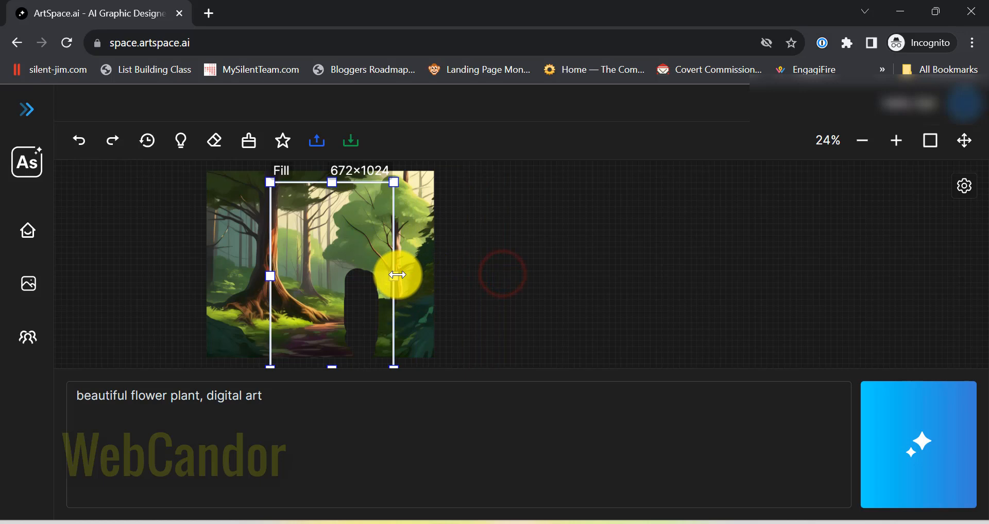
drag(397, 274, 323, 275)
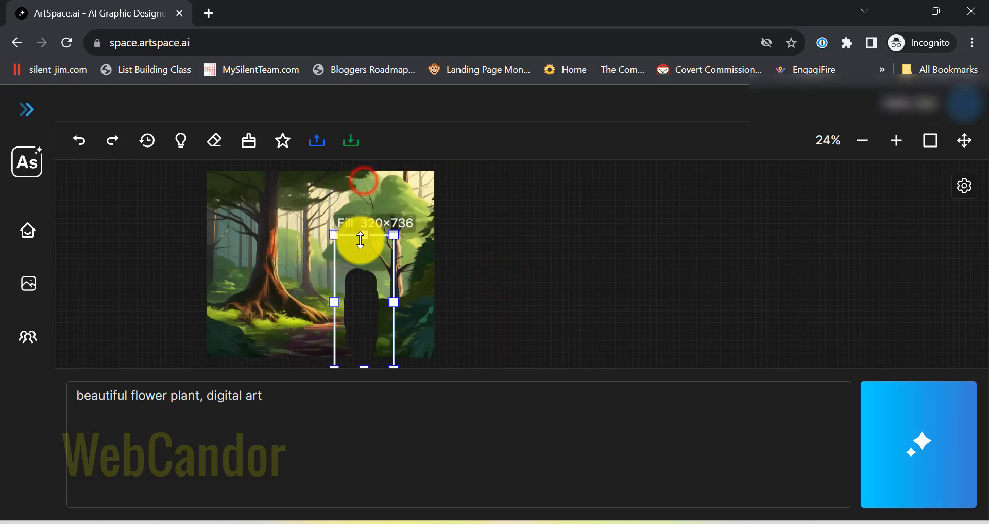
click(933, 452)
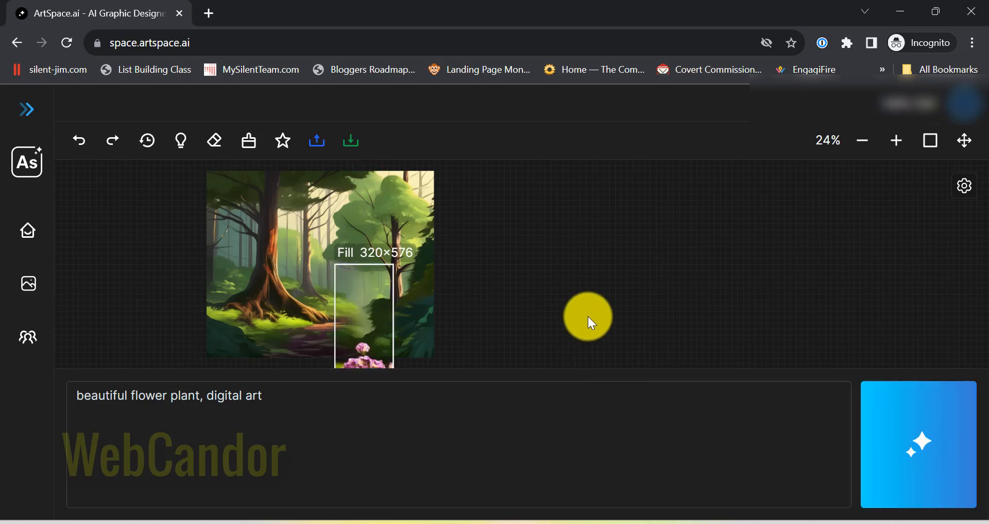
click(80, 140)
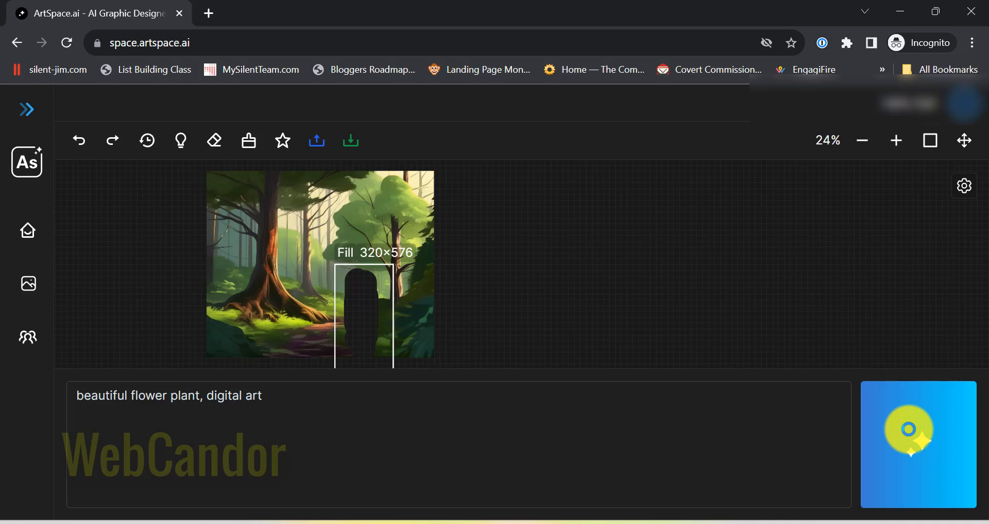
click(910, 430)
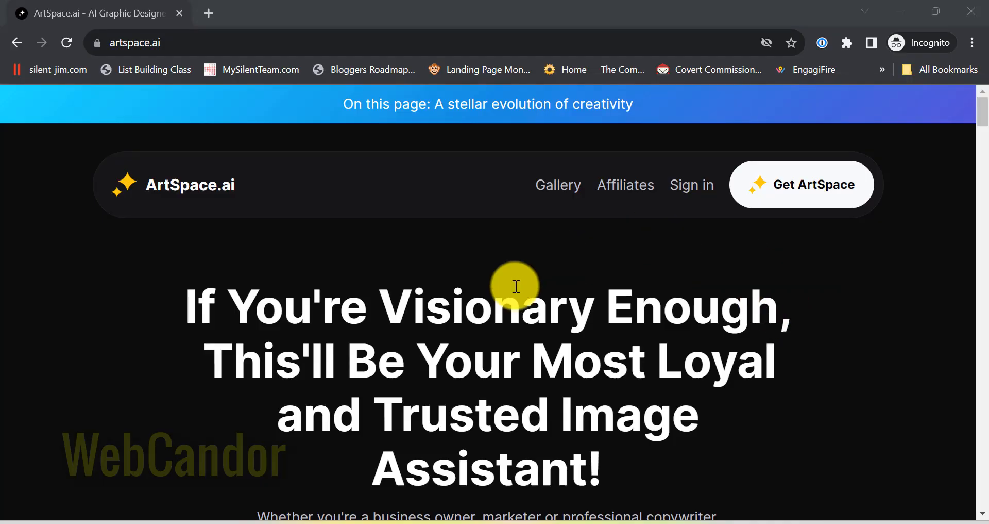
mouse_move(793, 200)
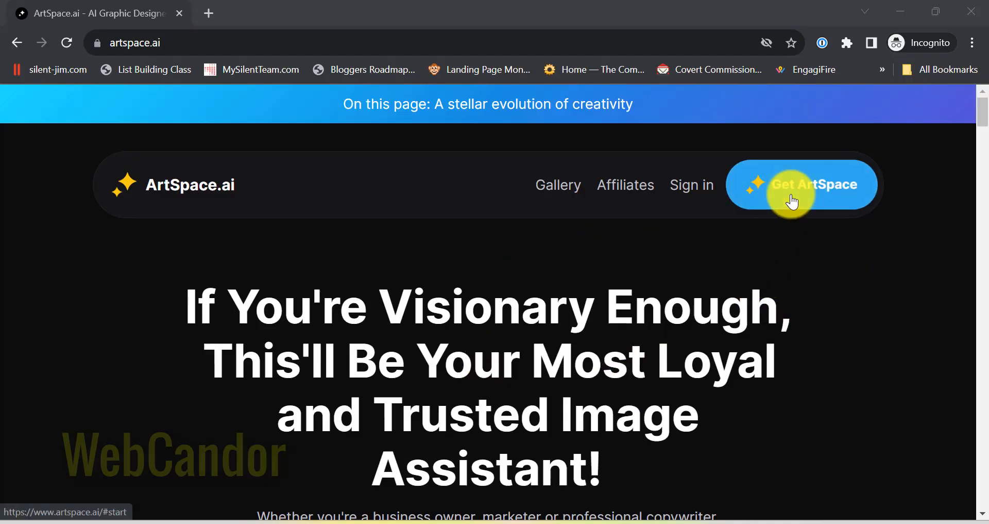
- Jump to the pricing section and scroll to the $297 one-time Lifetime Deal
click(802, 191)
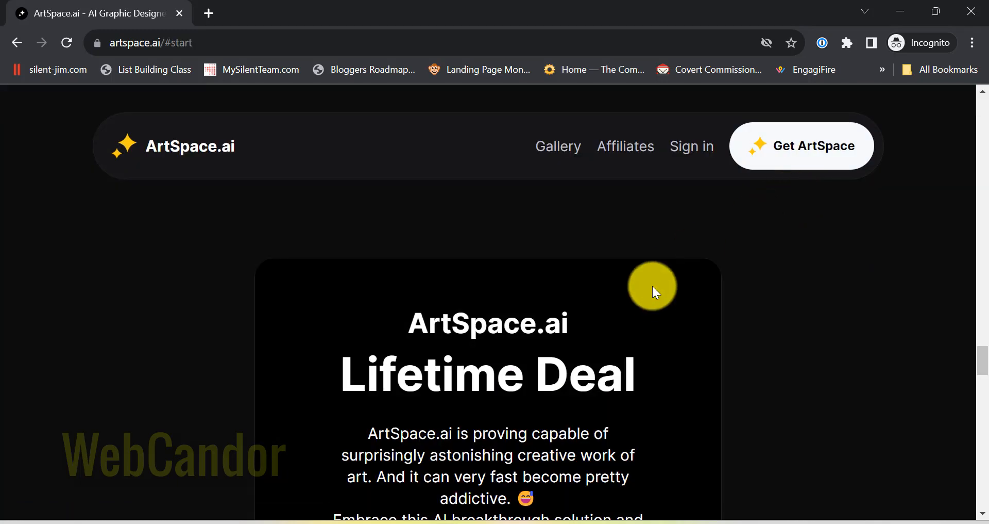
scroll(down, 3)
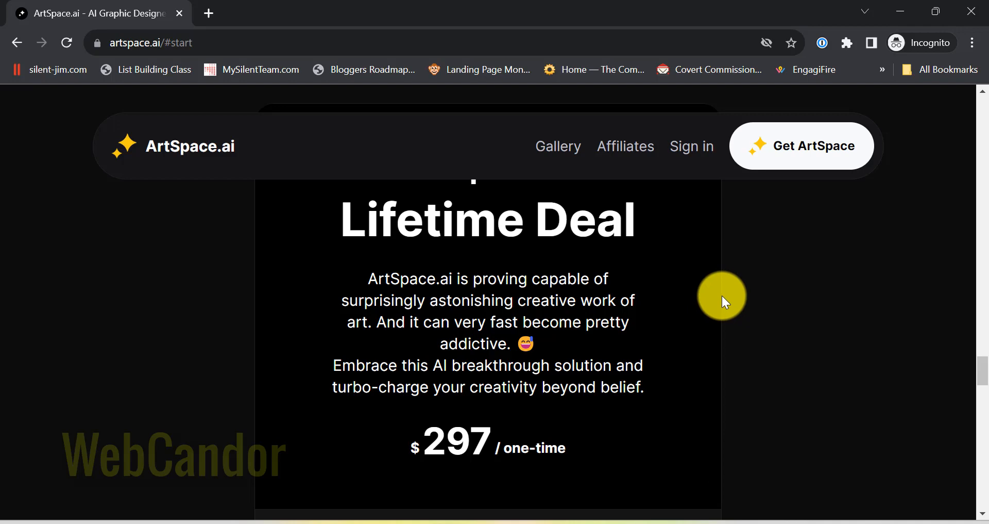
scroll(down, 3)
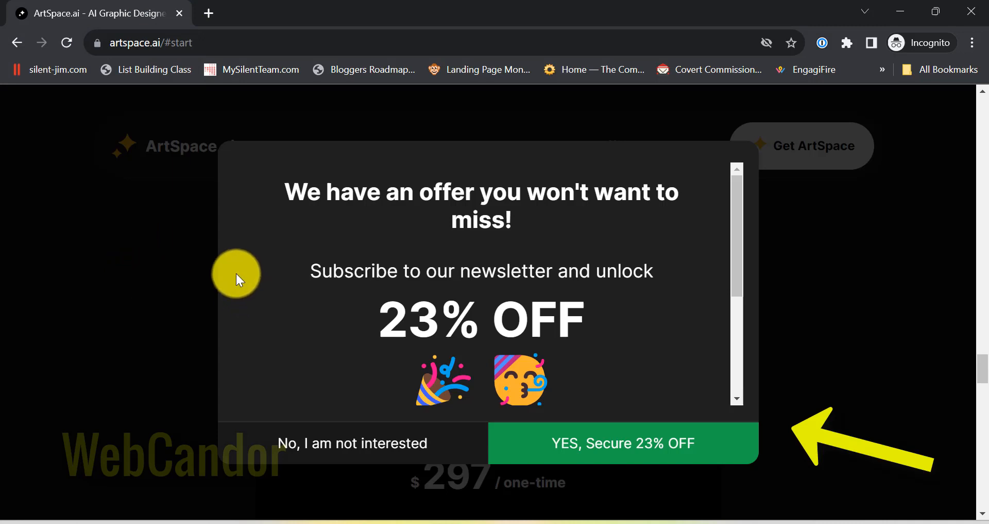
mouse_move(224, 344)
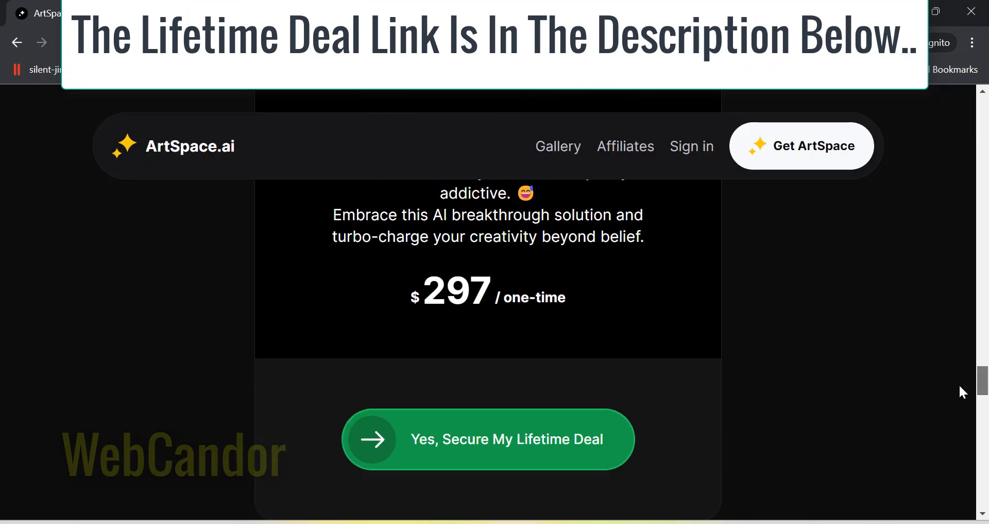
- Scroll to the sample AI image carousel and advance it twice
scroll(down, 3)
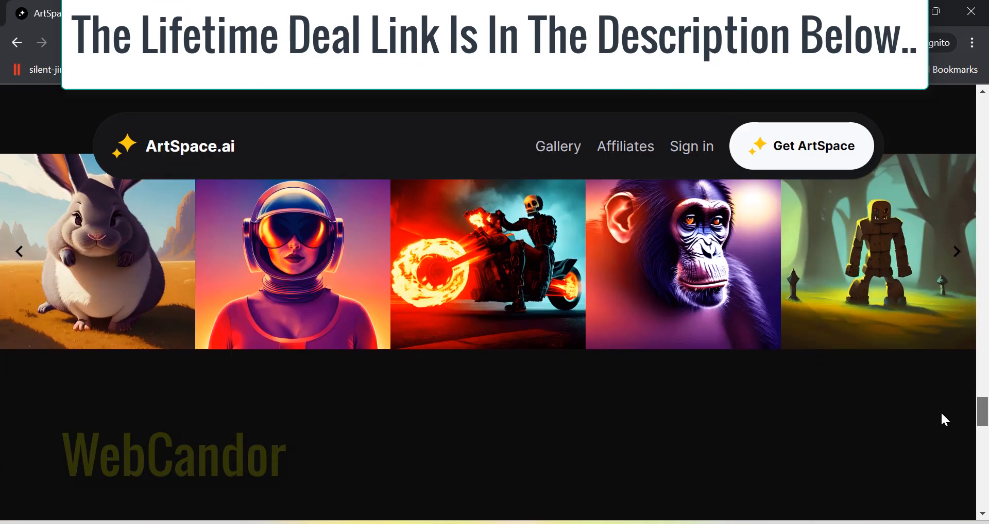
click(957, 251)
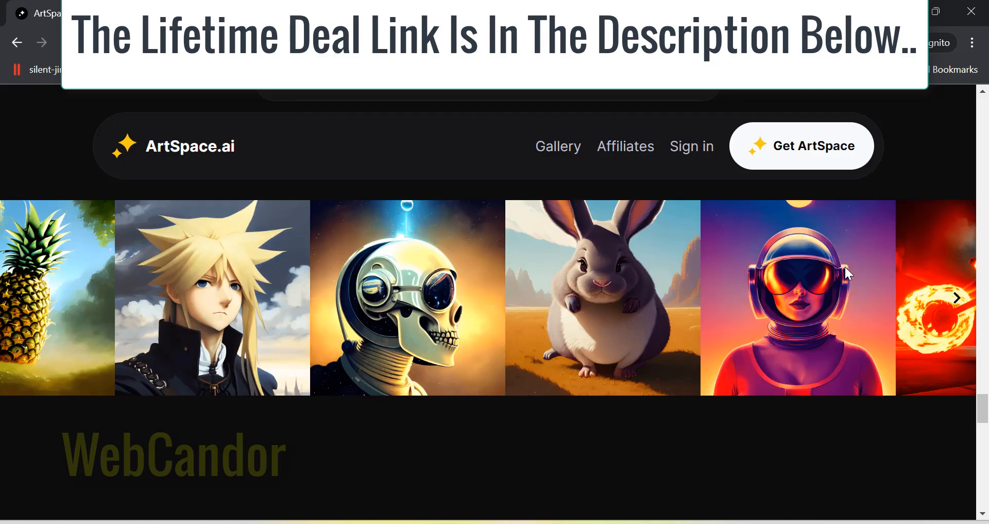
click(957, 298)
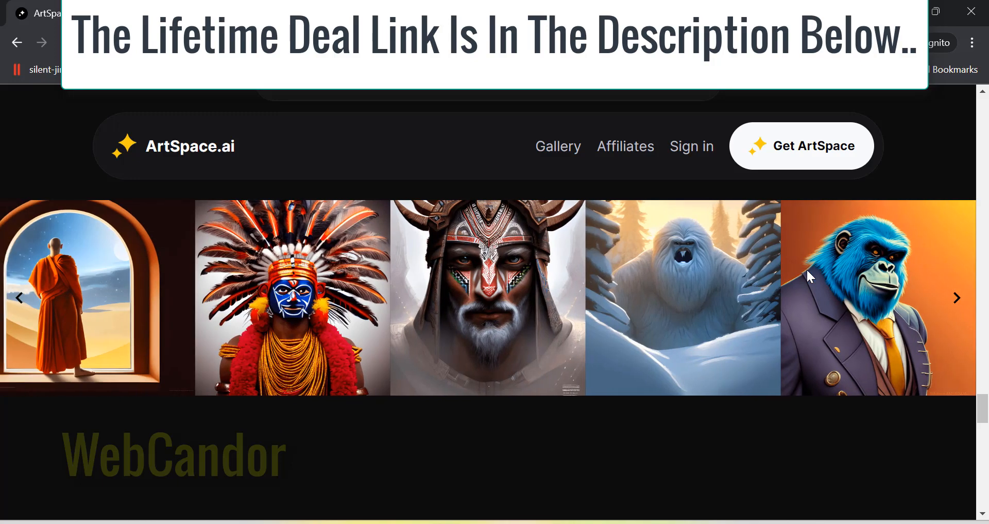